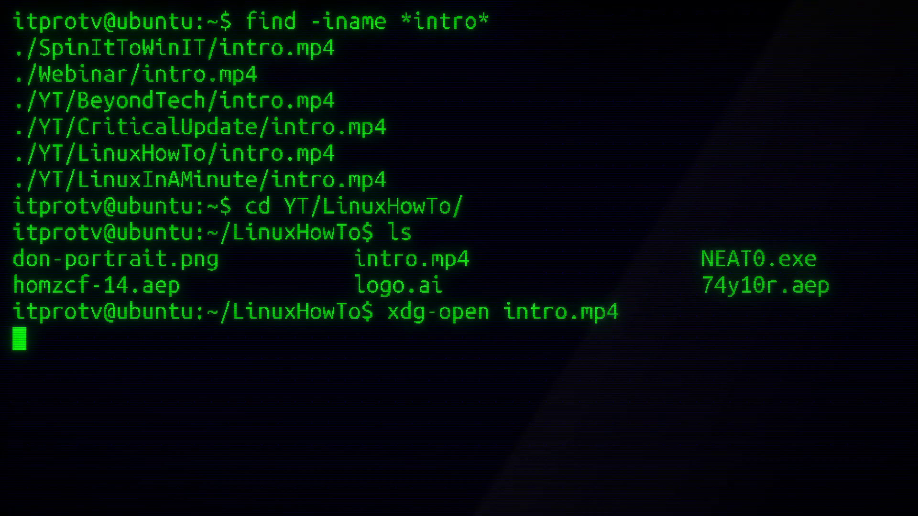
Run xdg-open intro.mp4 in the LinuxHowTo folder to play the intro video
key("Return")
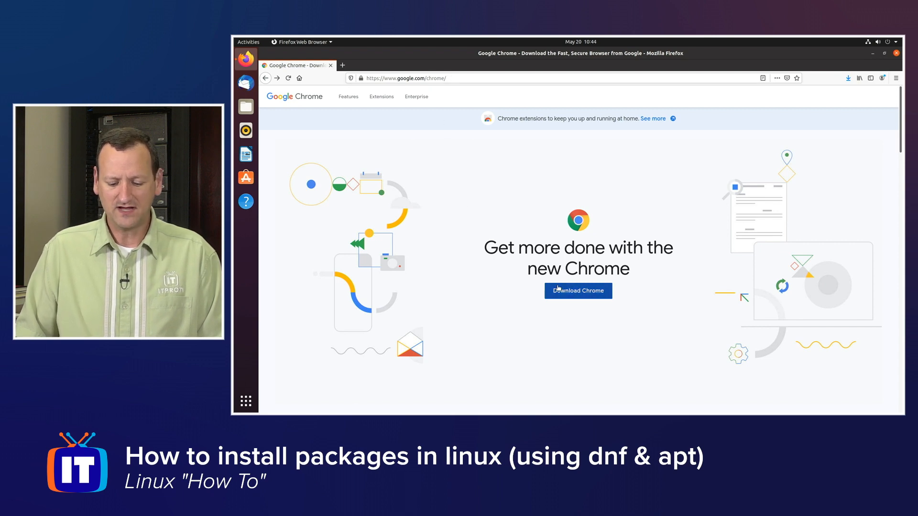
Choose the 64-bit .deb Chrome package and accept the terms to download
left_click(577, 291)
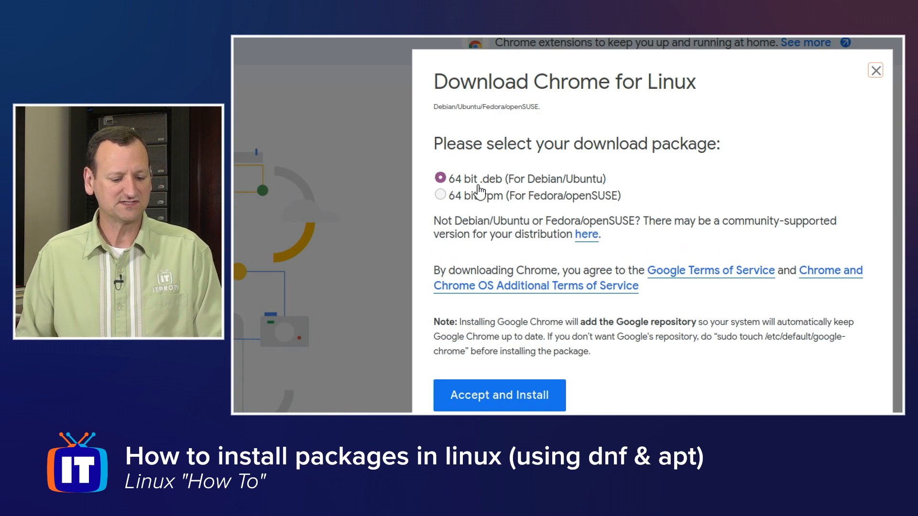
mouse_move(498, 193)
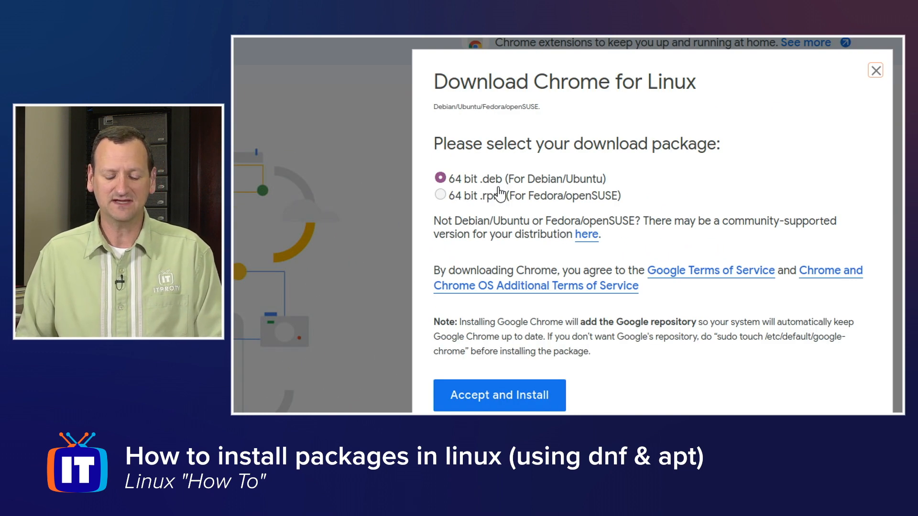
mouse_move(488, 210)
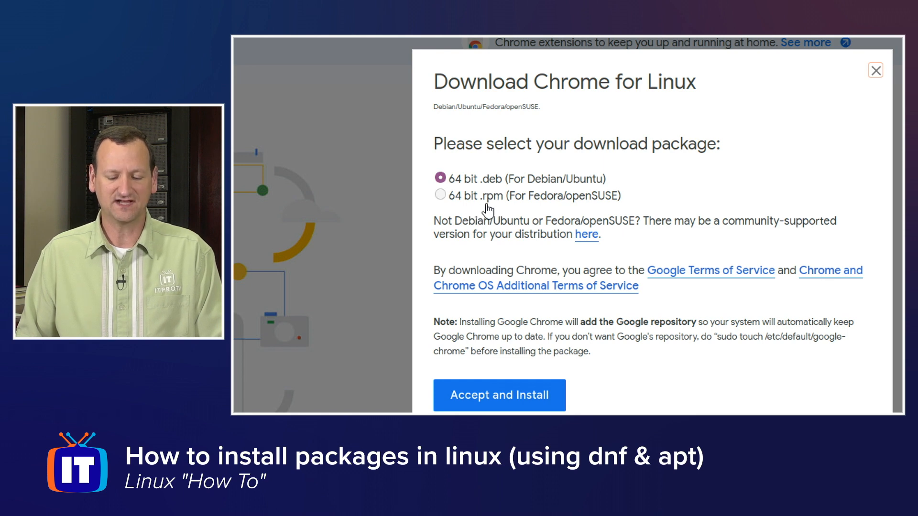
mouse_move(495, 193)
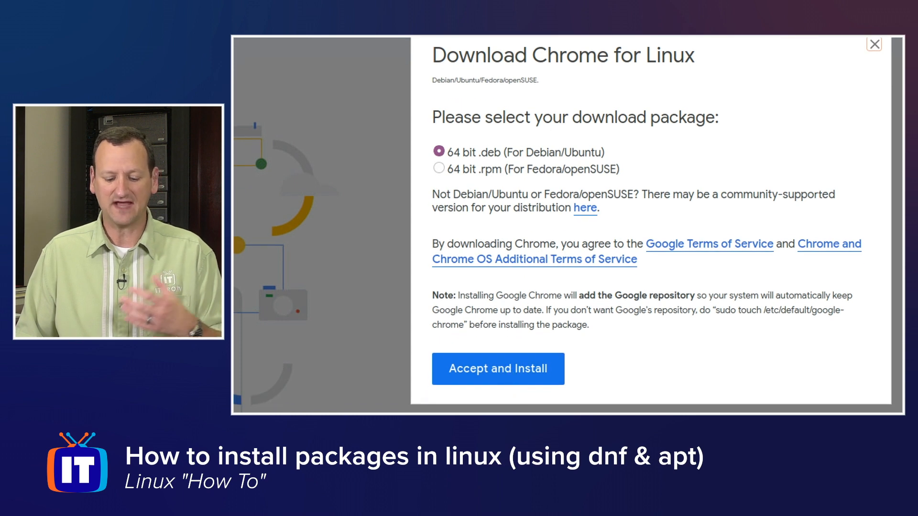
left_click(497, 369)
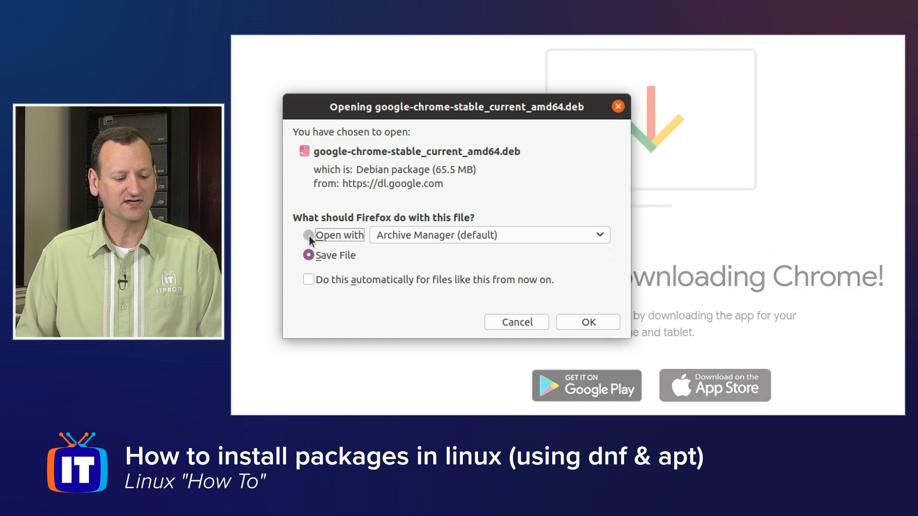
Save google-chrome-stable_current_amd64.deb to disk instead of opening with Archive Manager
left_click(308, 234)
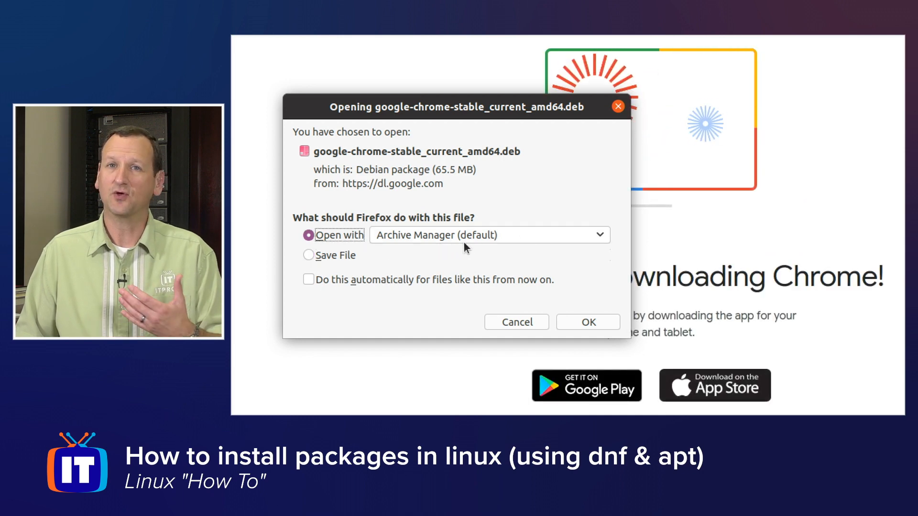
mouse_move(451, 241)
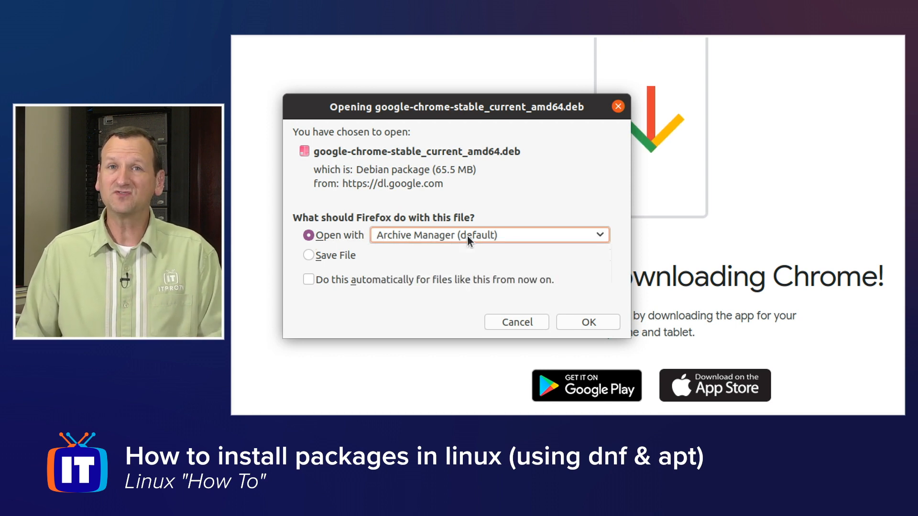
mouse_move(439, 228)
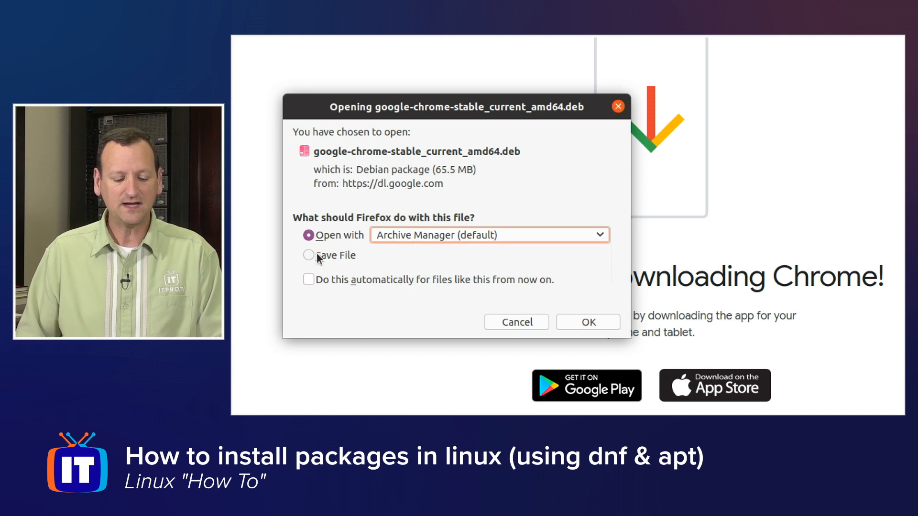
left_click(309, 255)
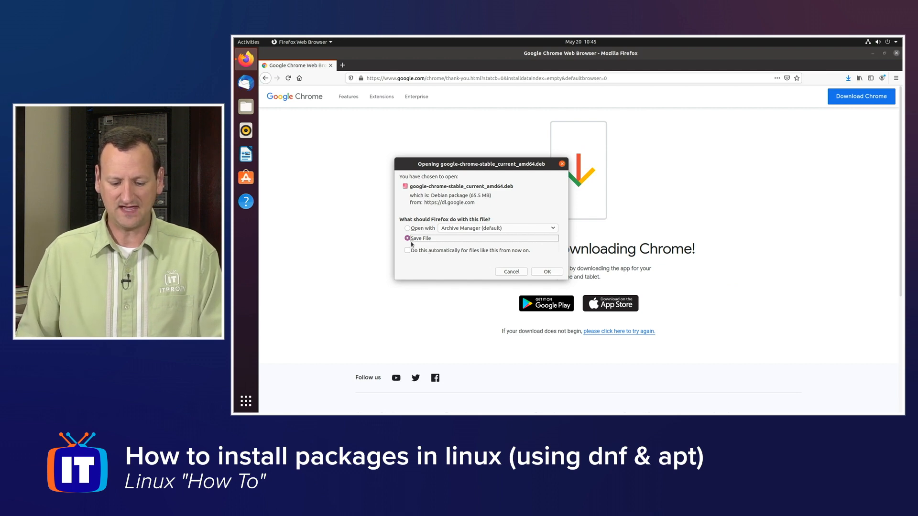
left_click(545, 271)
type("term")
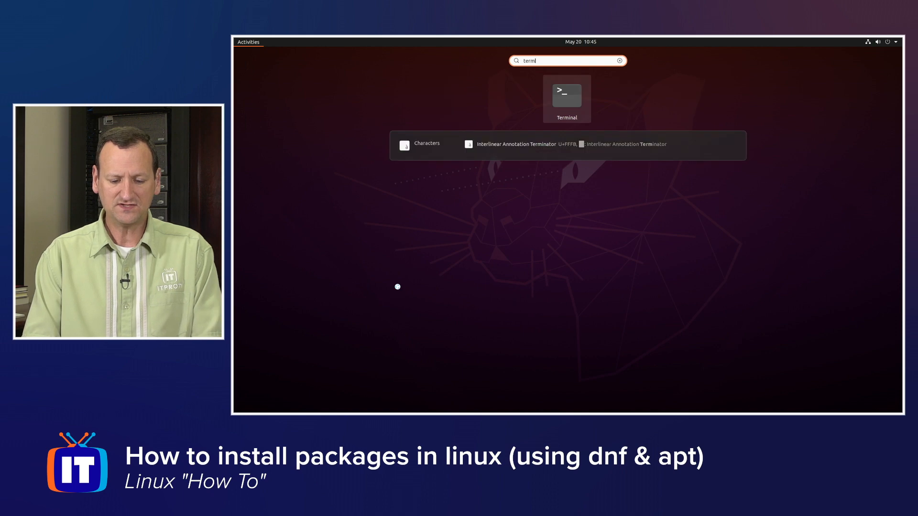
Open Terminal, cd into Downloads and list the Chrome .deb package
left_click(565, 94)
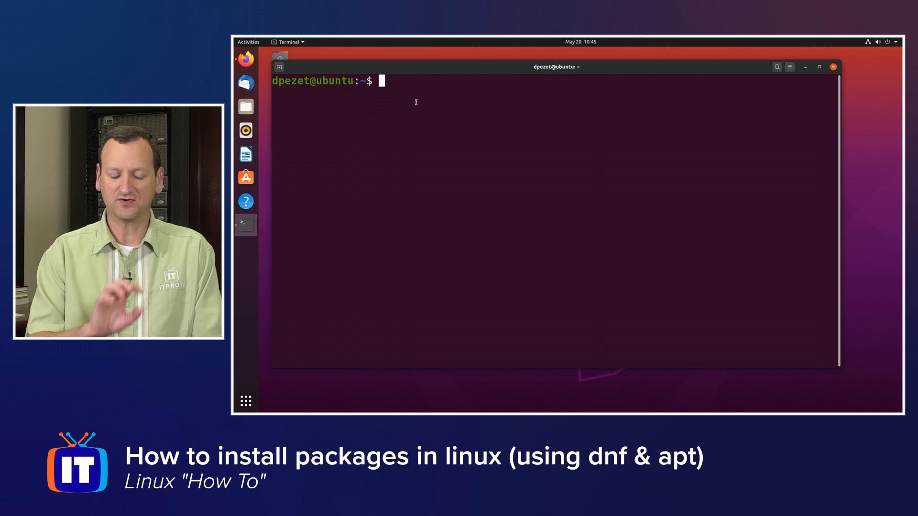
type("cd Downloads/")
type("ls")
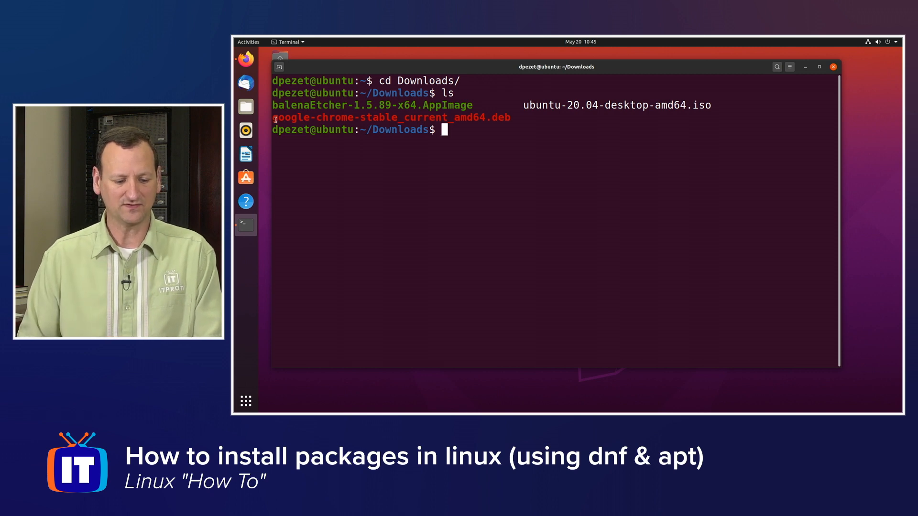
double_click(391, 117)
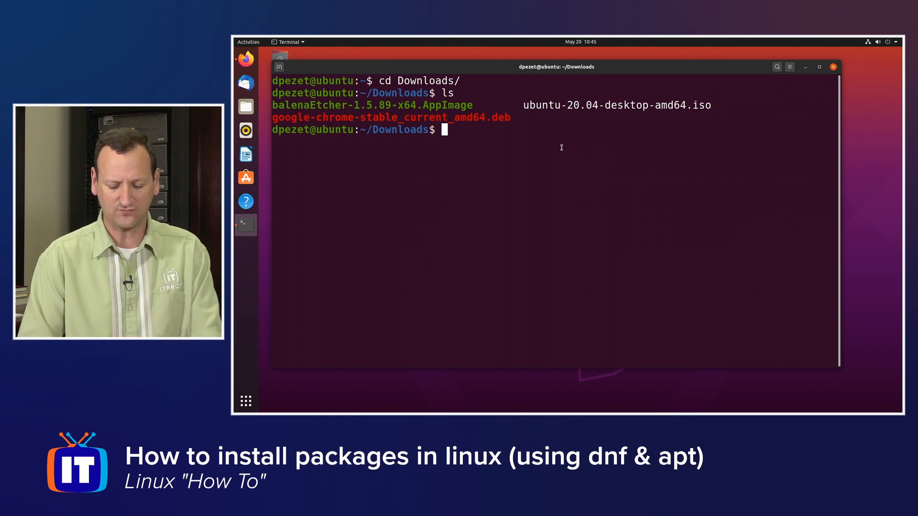
key("Return")
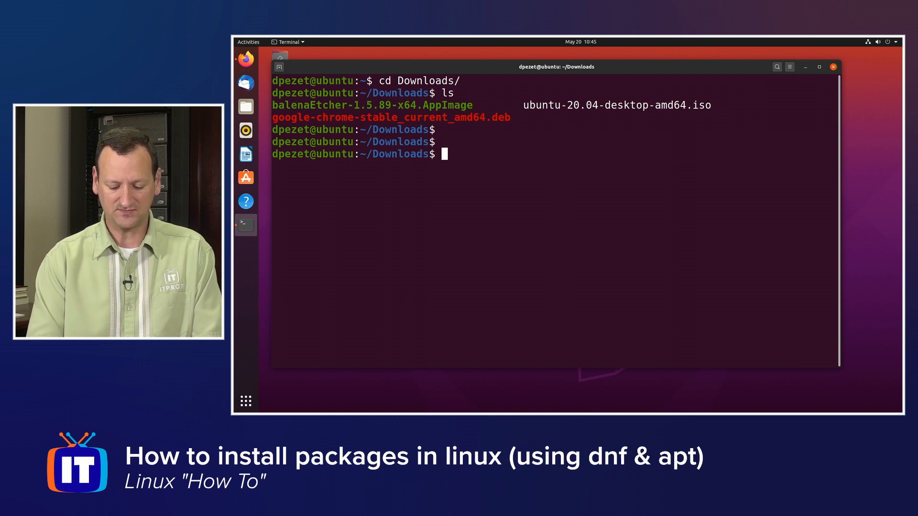
Run sudo apt install ./google-chrome-stable_current_amd64.deb and authorize with the password
type("sudo")
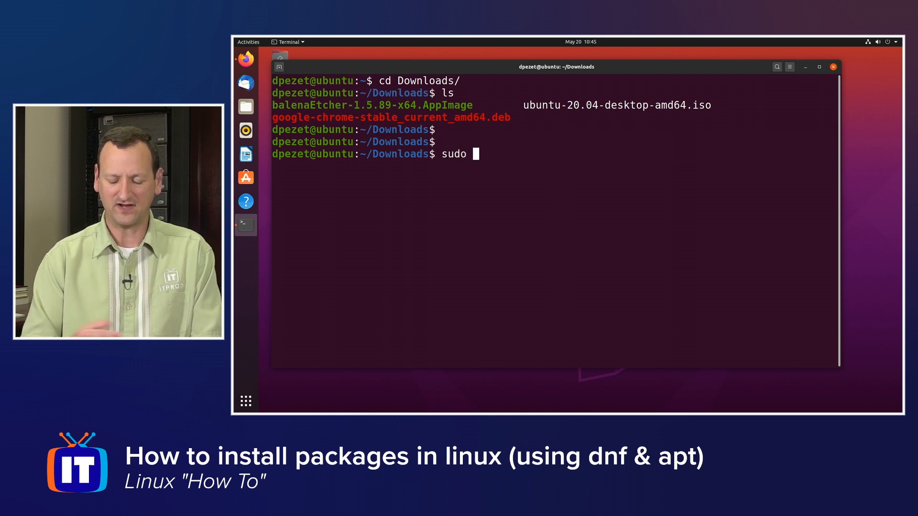
type("apt")
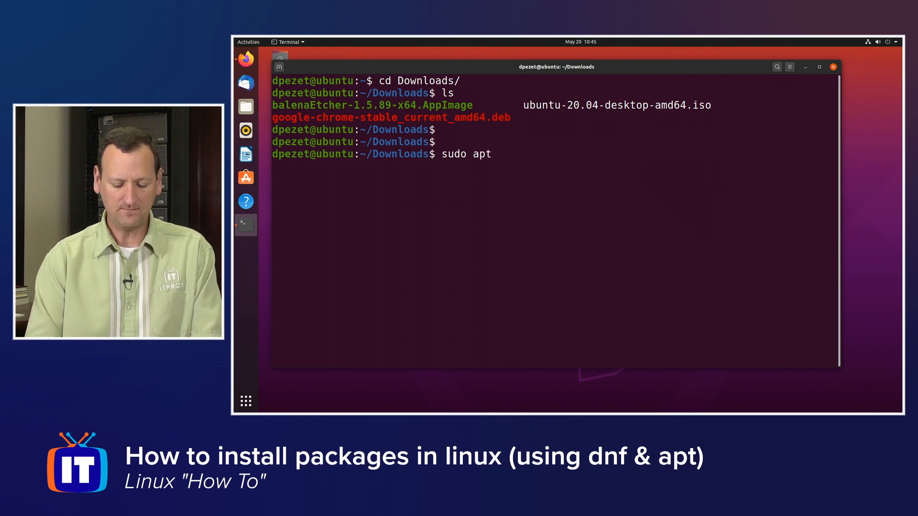
type("install")
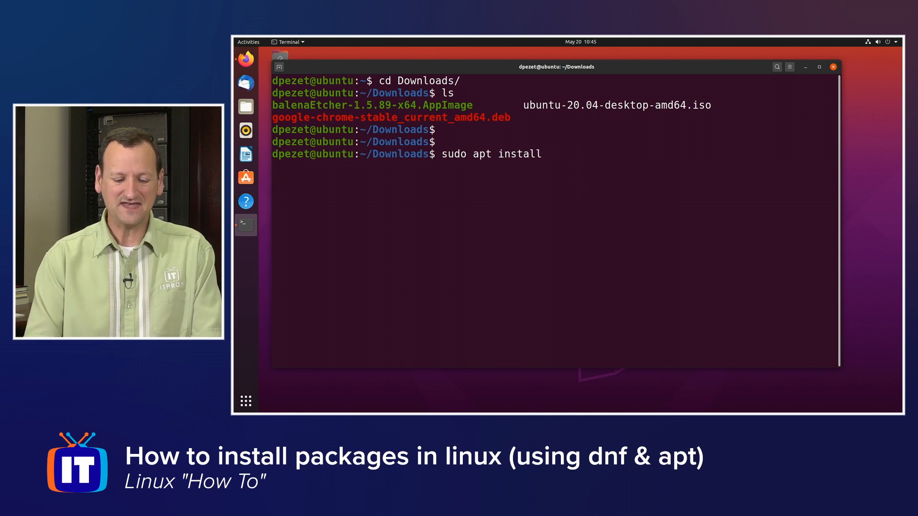
type("go")
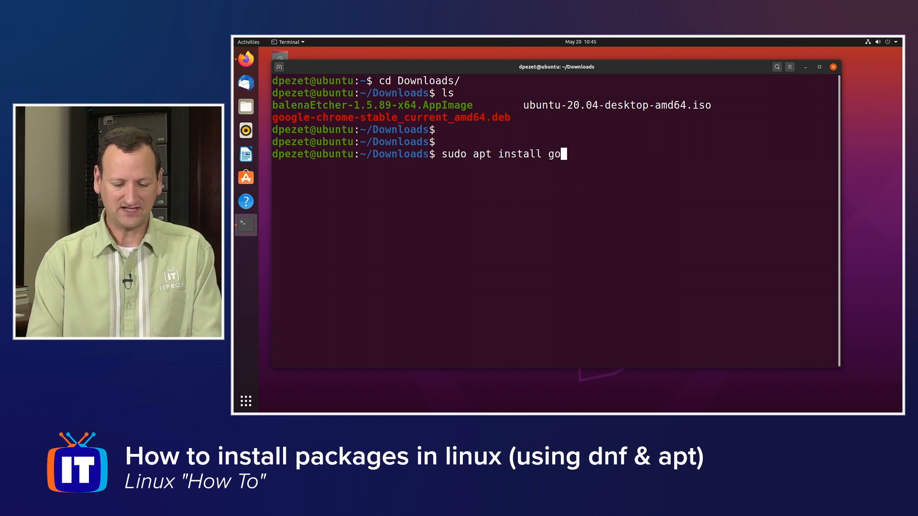
type("ogle")
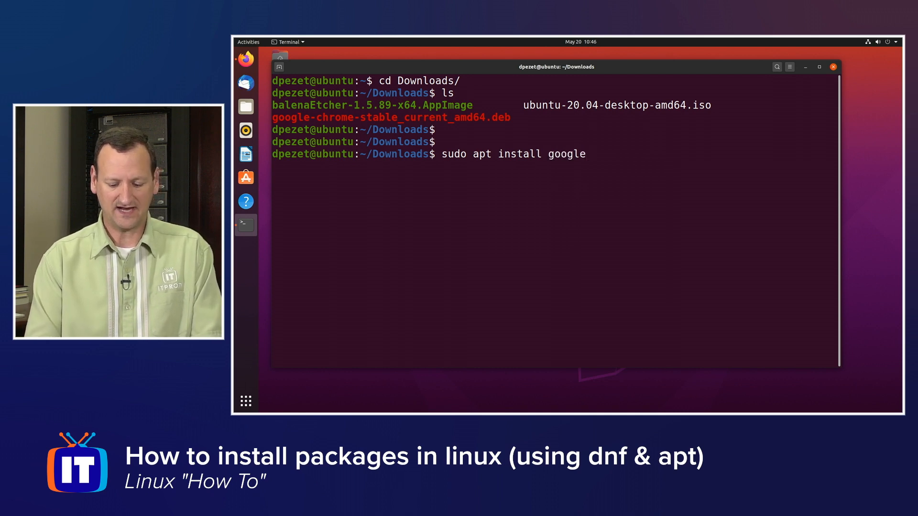
type("-c")
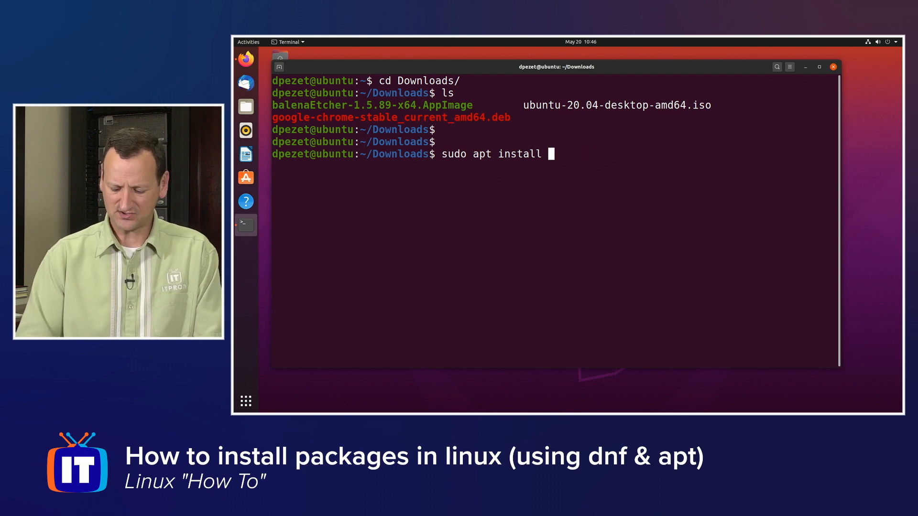
type("./")
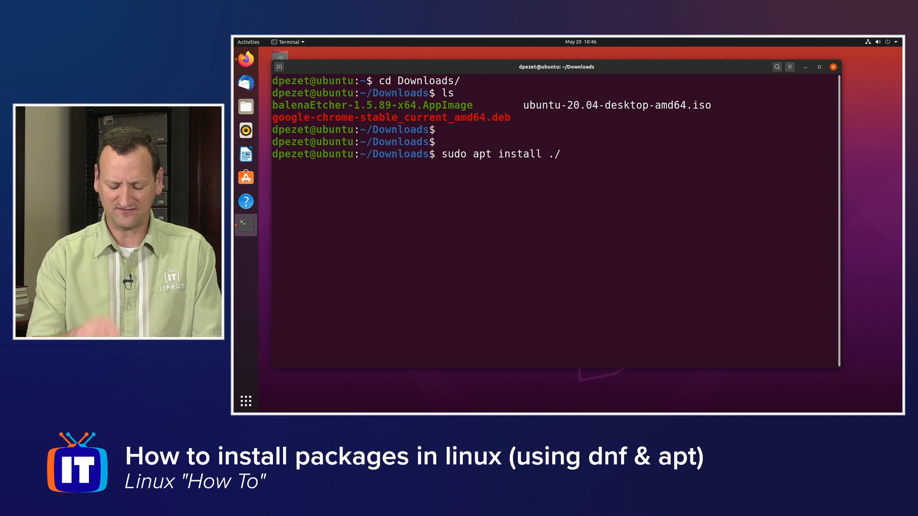
type("google-chrome-stable_current_amd64.deb")
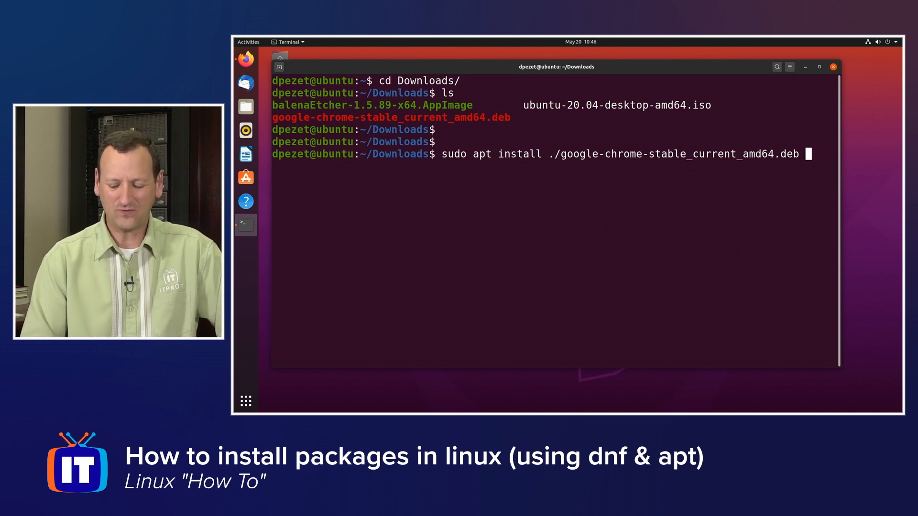
key("Return")
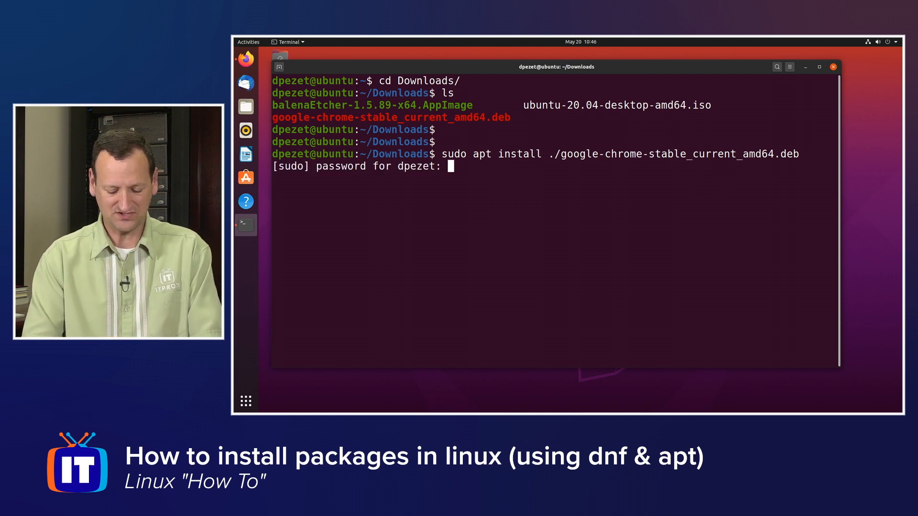
key("Return")
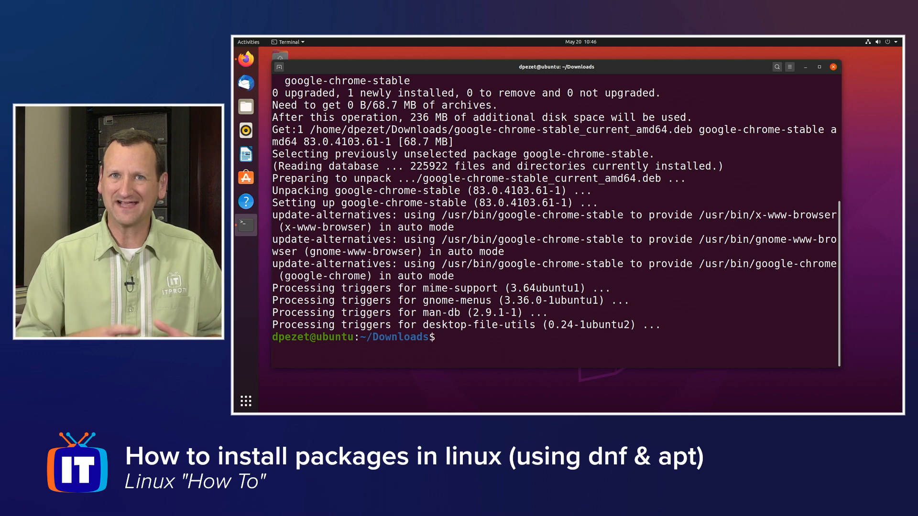
type("sudo apt install ./google-chrome-stable_current_amd64.deb")
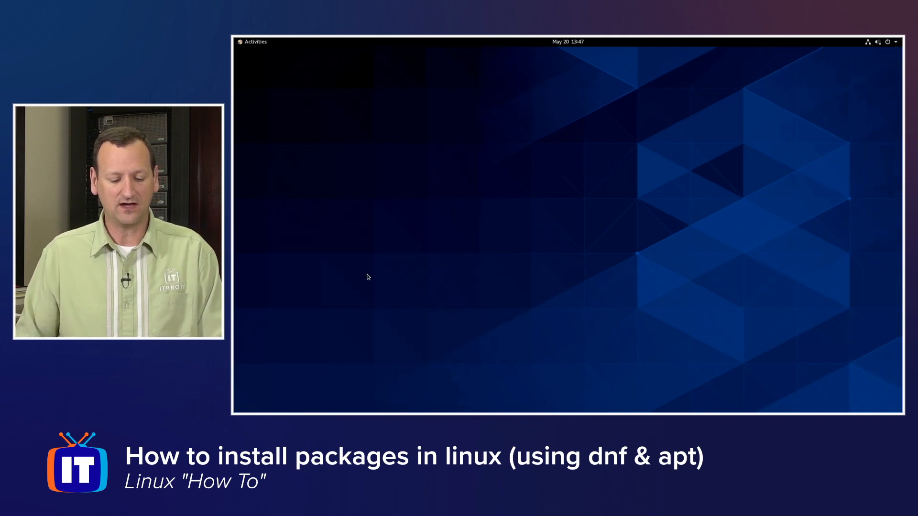
Launch Firefox, choose the 64-bit .rpm Chrome package and accept the terms
left_click(252, 42)
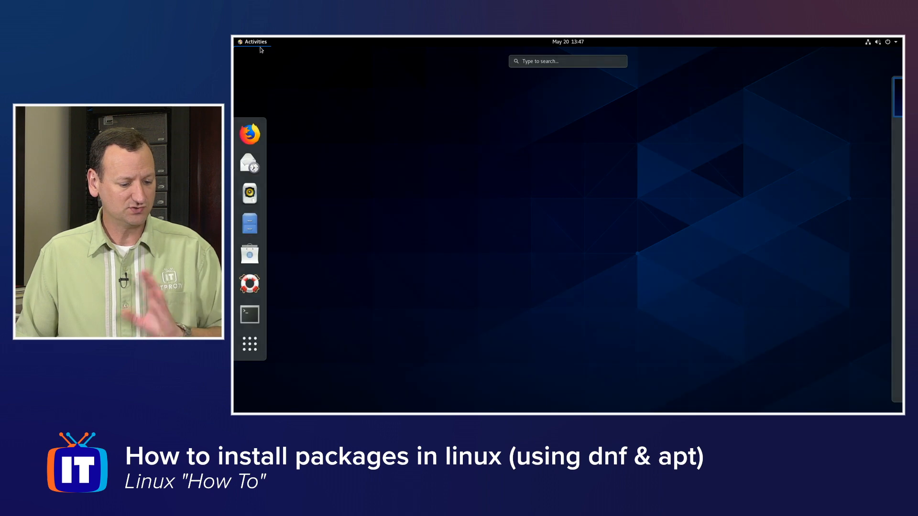
left_click(249, 134)
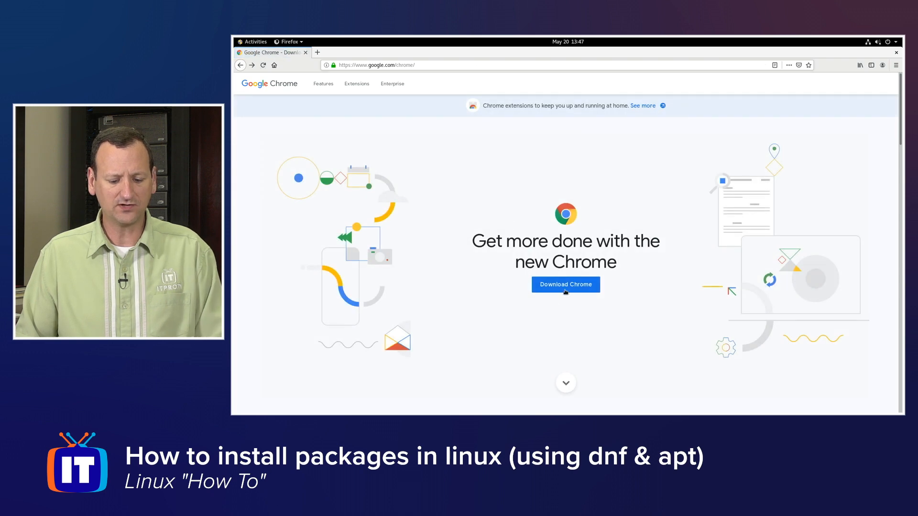
left_click(564, 285)
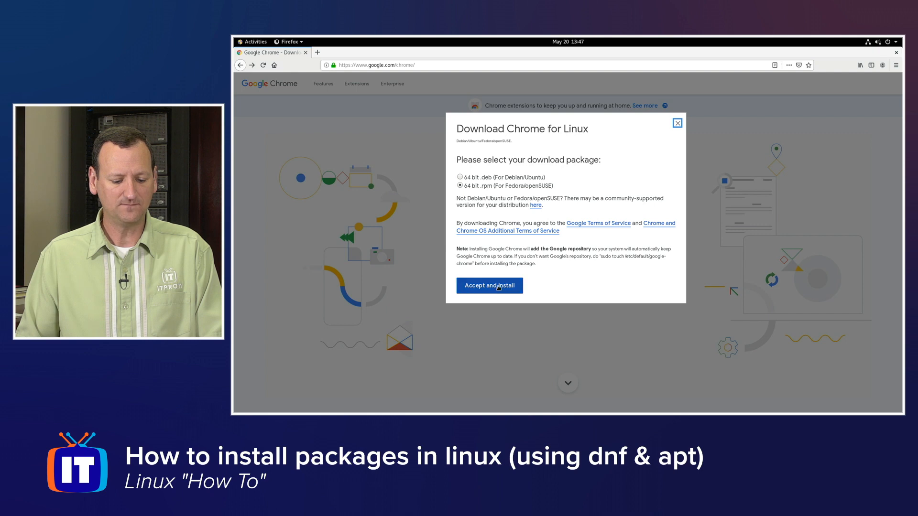
left_click(489, 286)
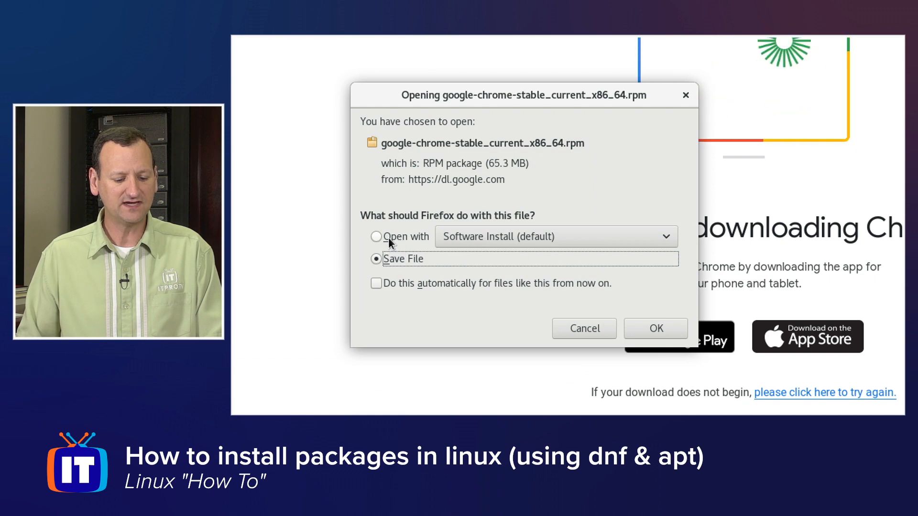
Save the Chrome .rpm file instead of opening it with Software Install
left_click(375, 236)
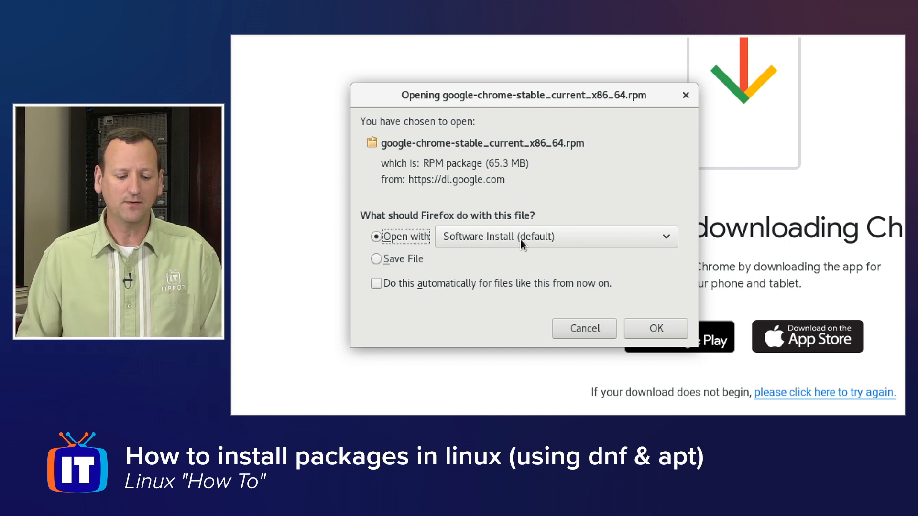
left_click(376, 258)
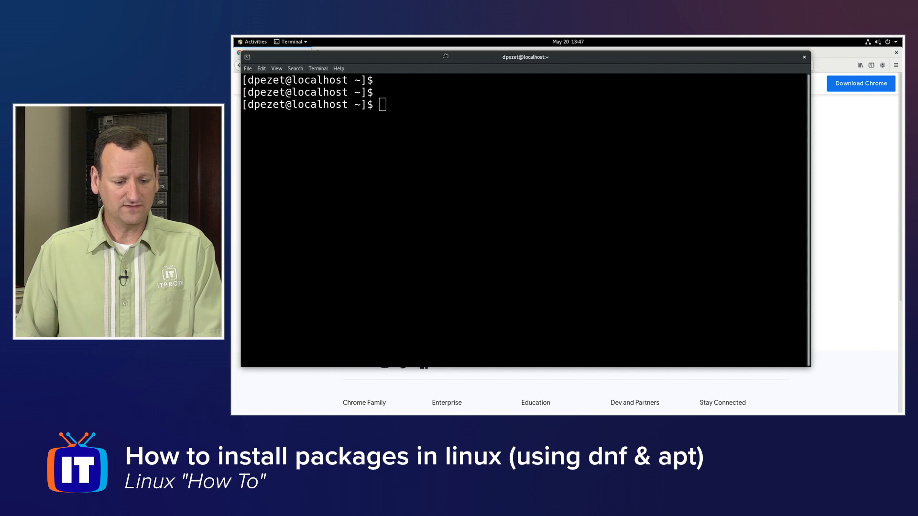
Change into the Downloads folder with cd Downloads/
type("cd Downloads/")
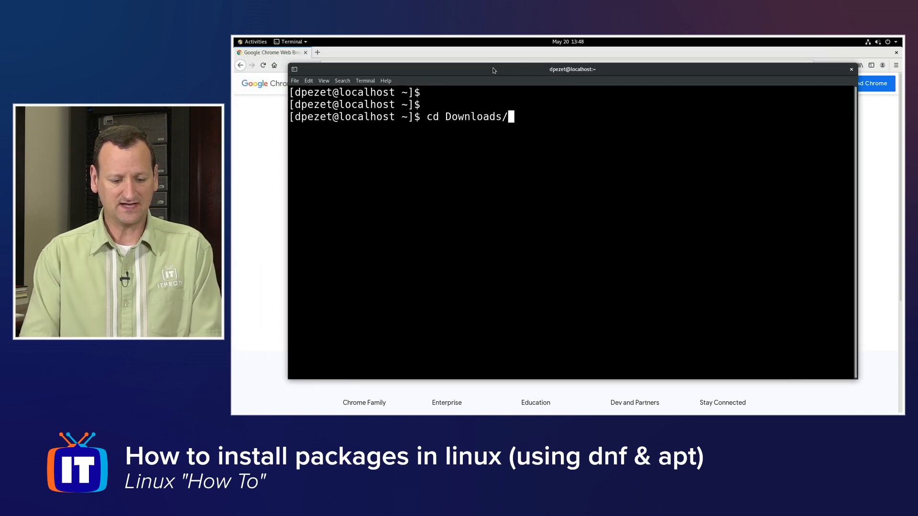
key("Return")
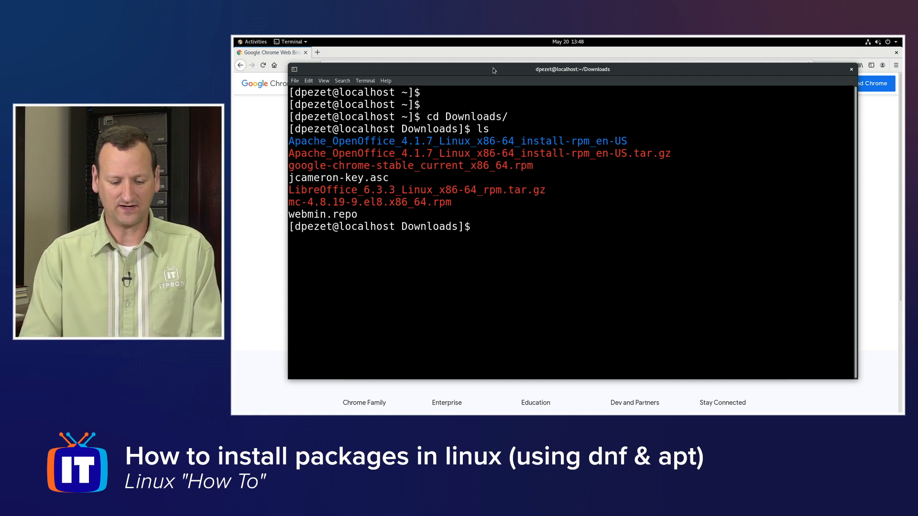
Run sudo dnf install ./google-chrome-stable_current_x86_64.rpm and confirm with y
type("sudo")
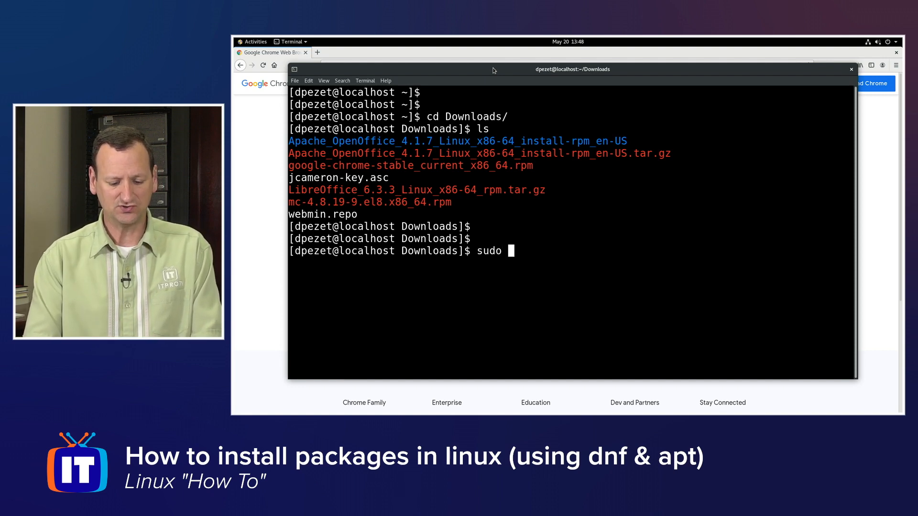
type("dnf")
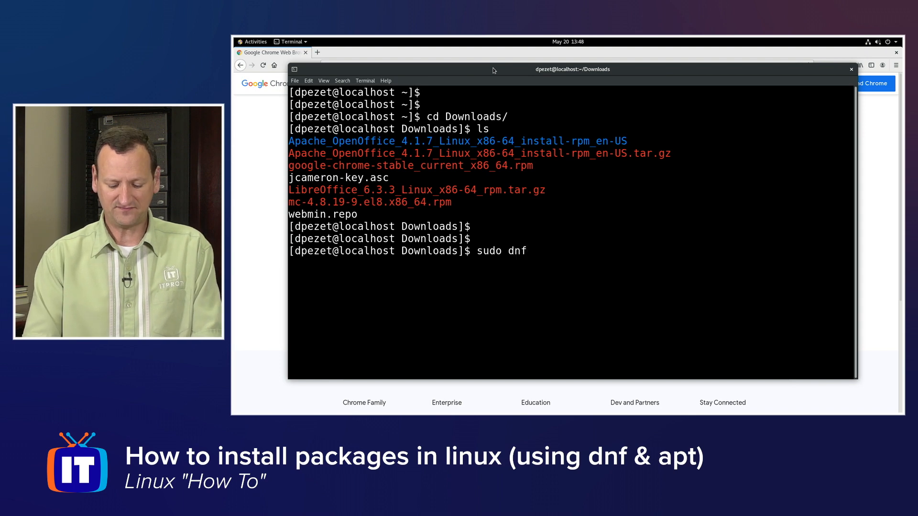
type("install")
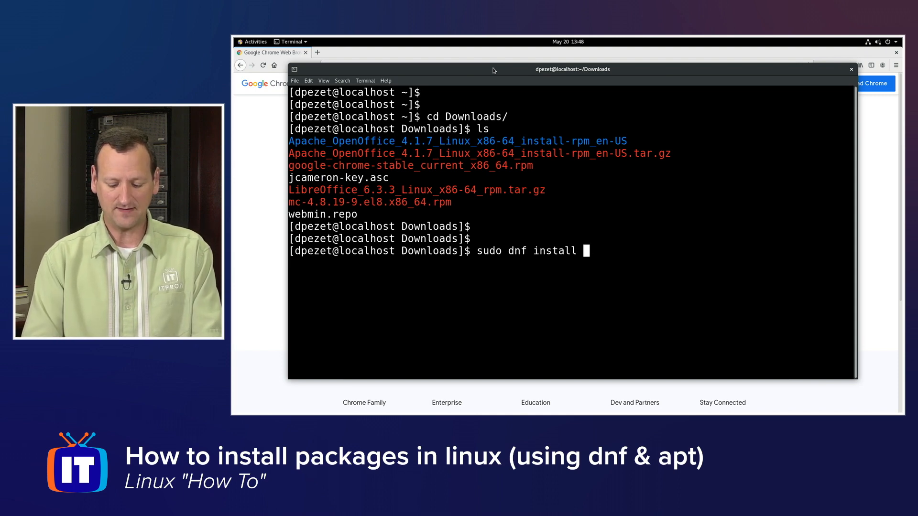
type(".")
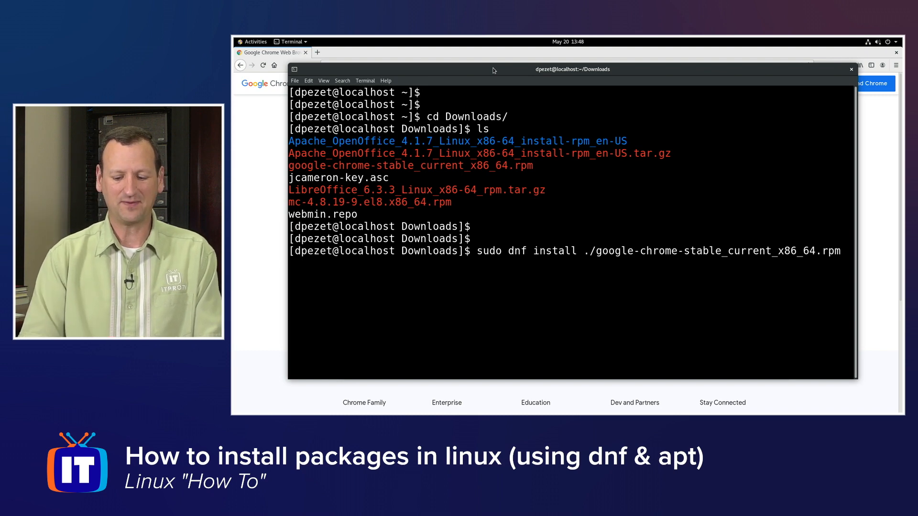
key("Return")
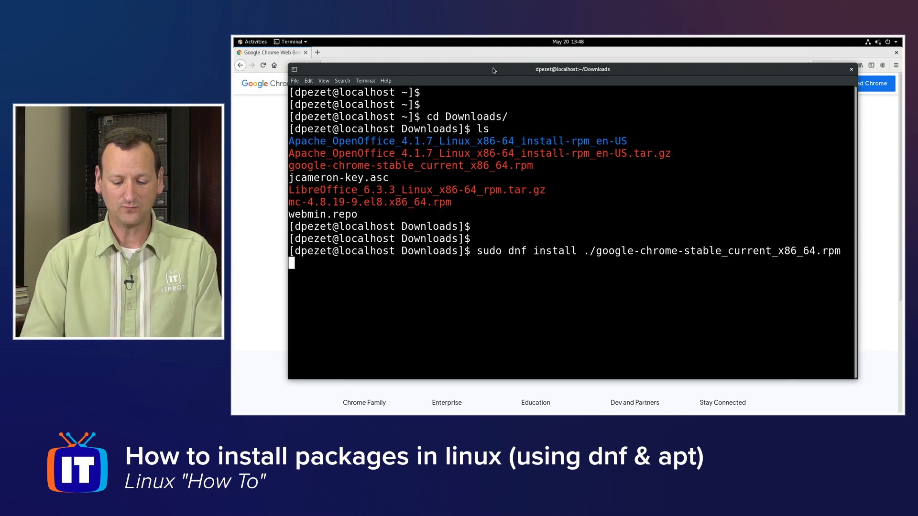
key("Return")
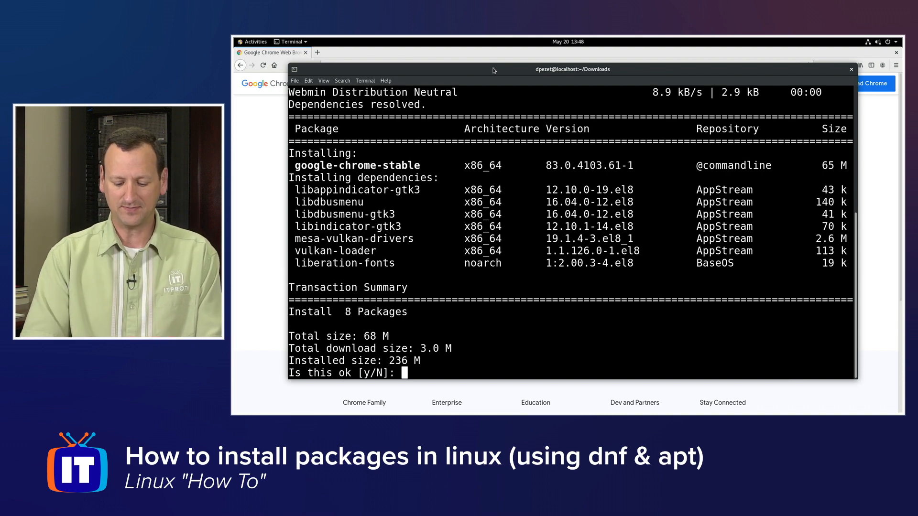
type("y")
type("chrom")
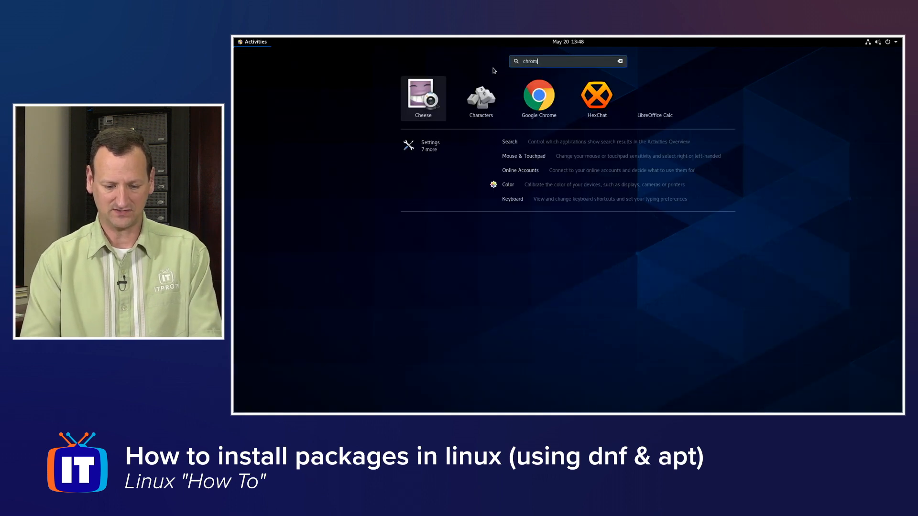
Refine the Activities search to "chrome" to show the Google Chrome launcher
type("e")
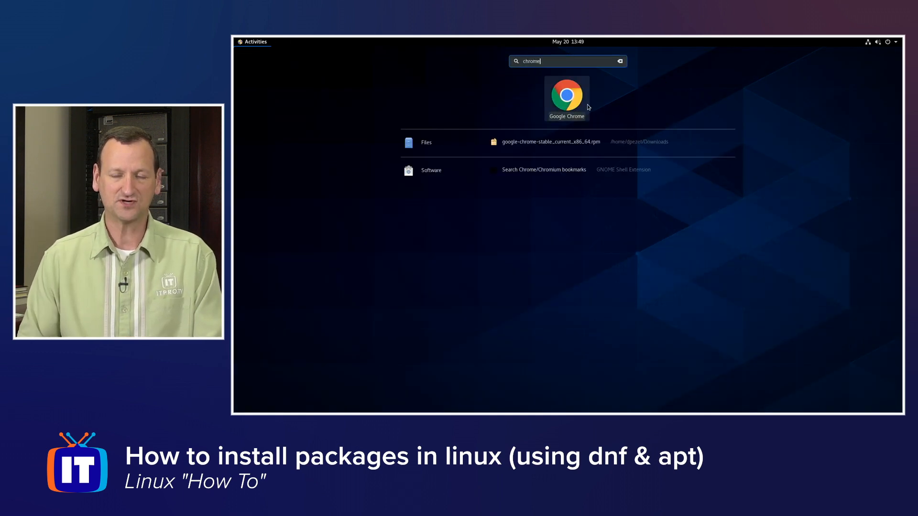